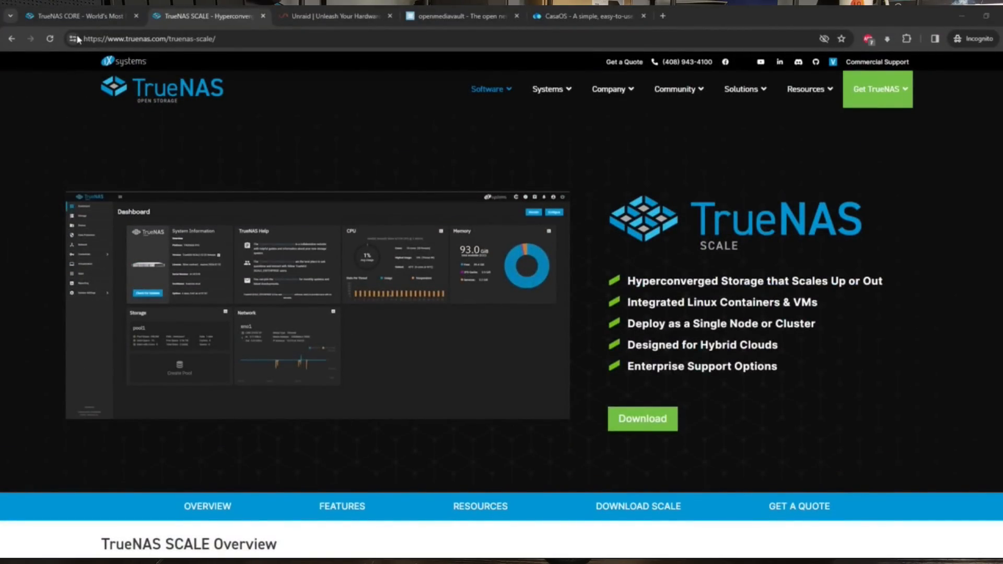
Browse the TrueNAS CORE, TrueNAS SCALE and Unraid pages across the open Chrome tabs
{"action": "left_click", "coordinate": [76, 15]}
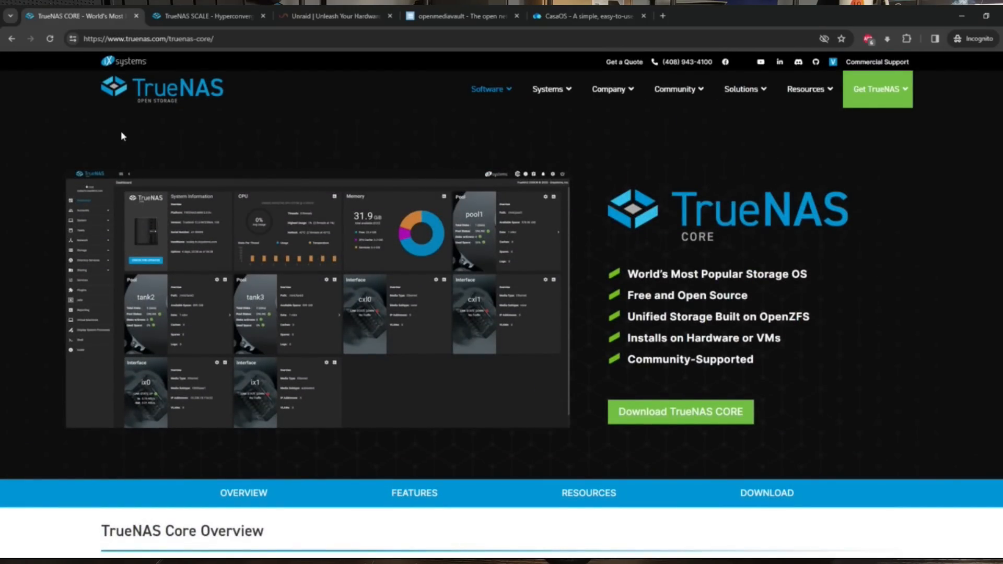
{"action": "mouse_move", "coordinate": [142, 151]}
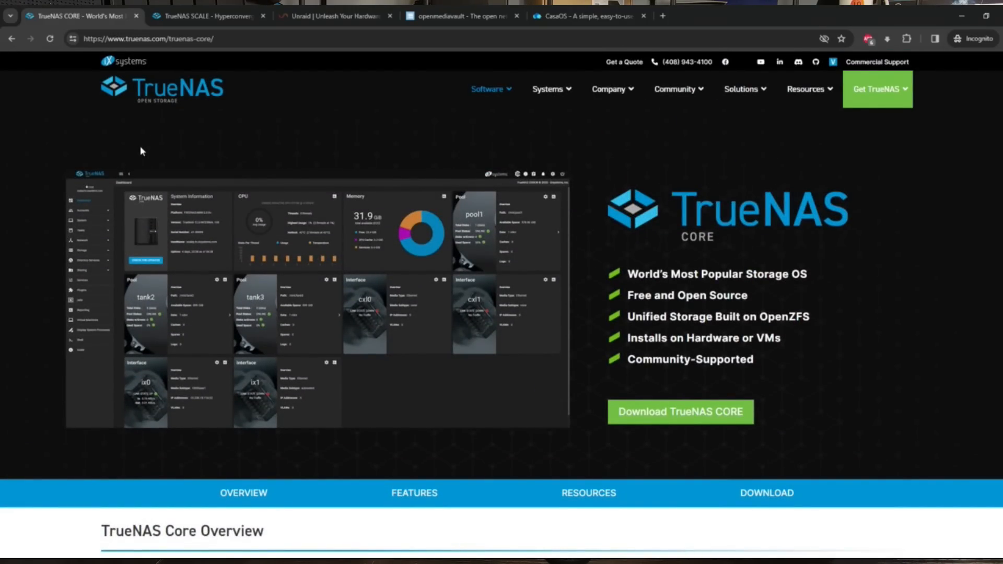
{"action": "mouse_move", "coordinate": [179, 191]}
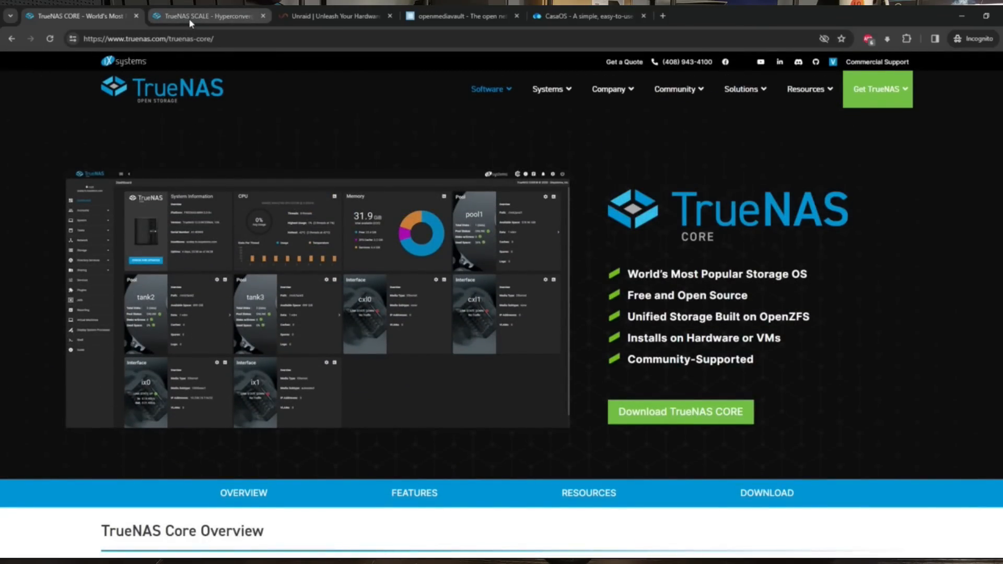
{"action": "left_click", "coordinate": [208, 17]}
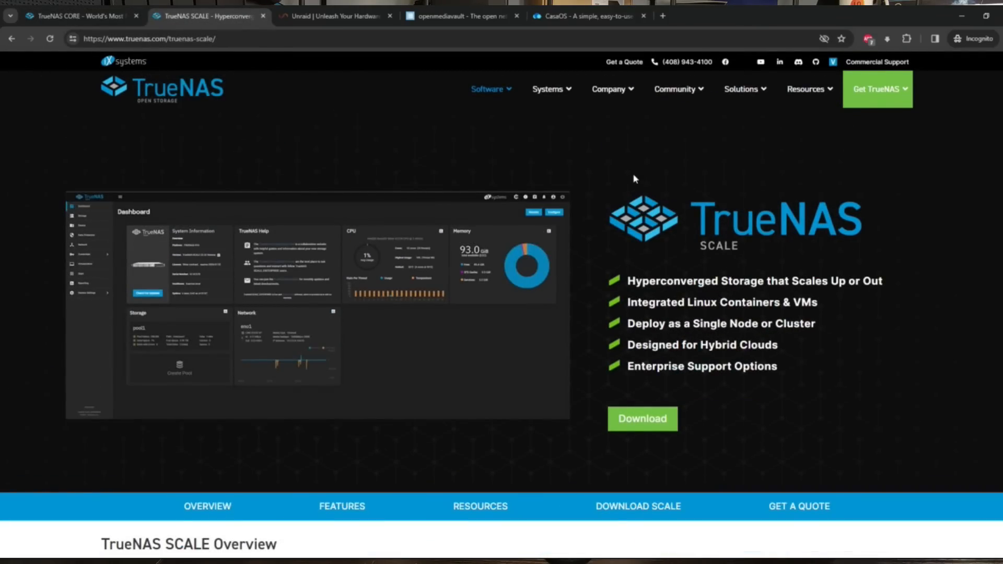
{"action": "left_click", "coordinate": [329, 16]}
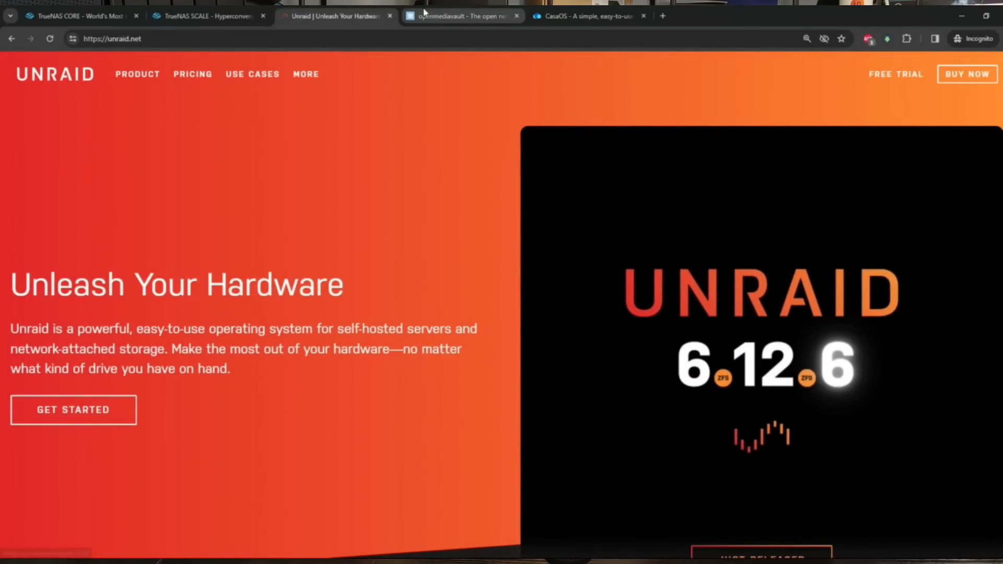
{"action": "left_click", "coordinate": [209, 15]}
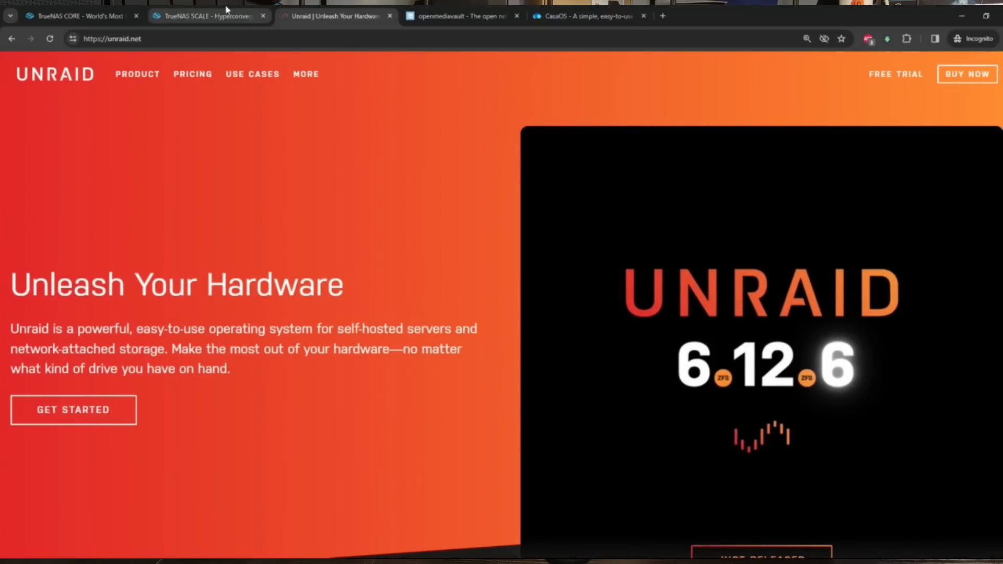
{"action": "left_click", "coordinate": [77, 17]}
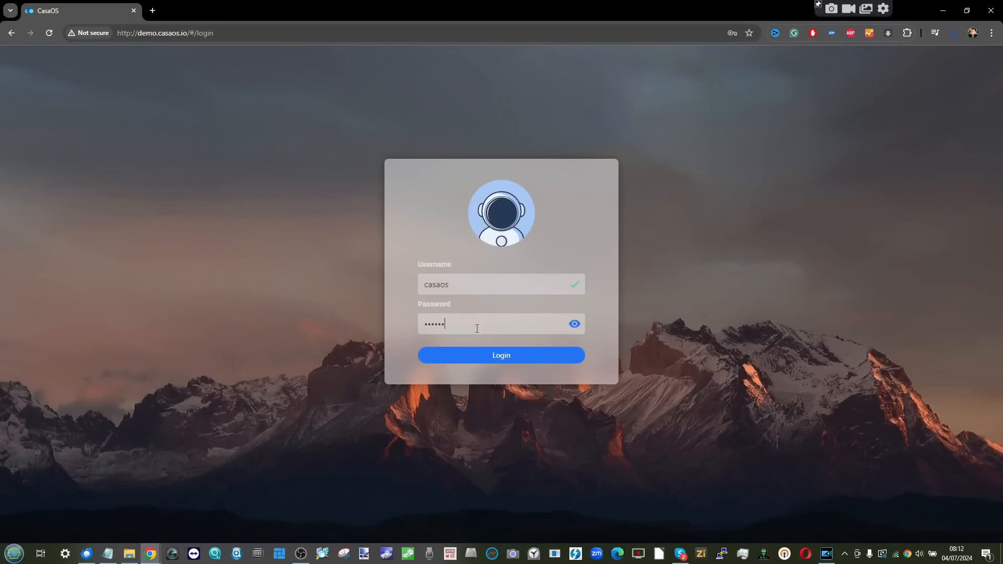
Log in to the CasaOS demo, dismiss Chrome's password warning and view the Storage Manager
{"action": "left_click", "coordinate": [501, 355]}
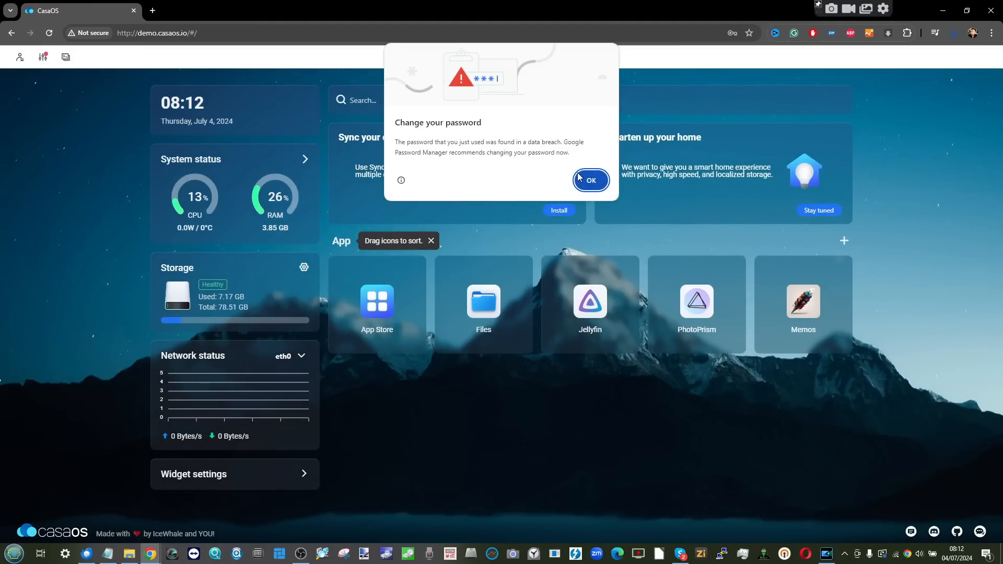
{"action": "left_click", "coordinate": [589, 179]}
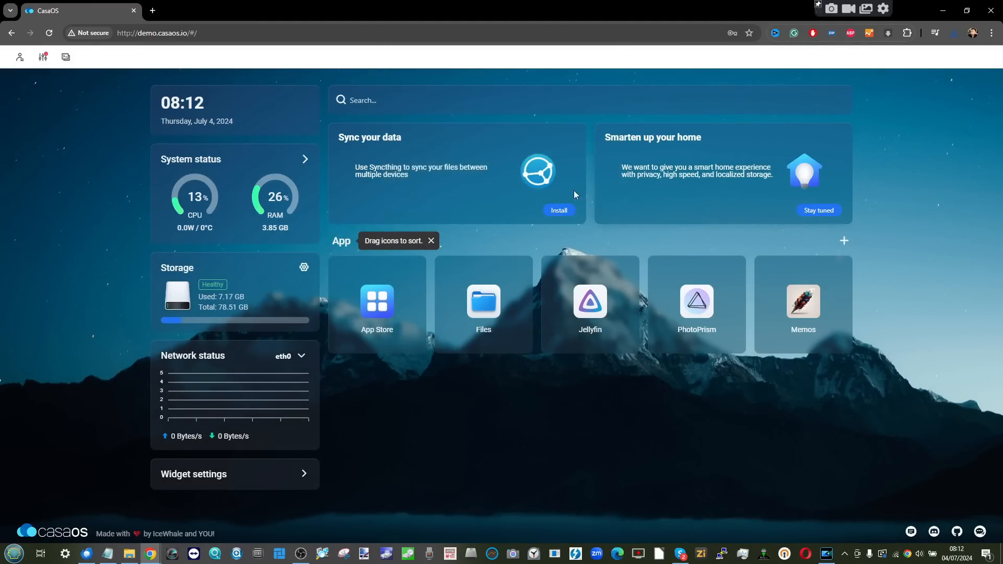
{"action": "mouse_move", "coordinate": [672, 202]}
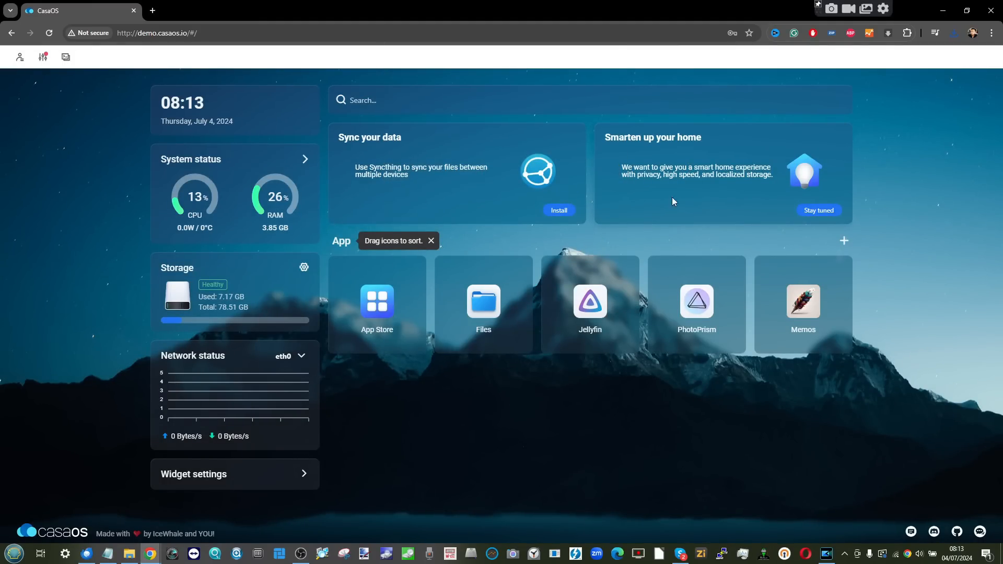
{"action": "left_click", "coordinate": [376, 301]}
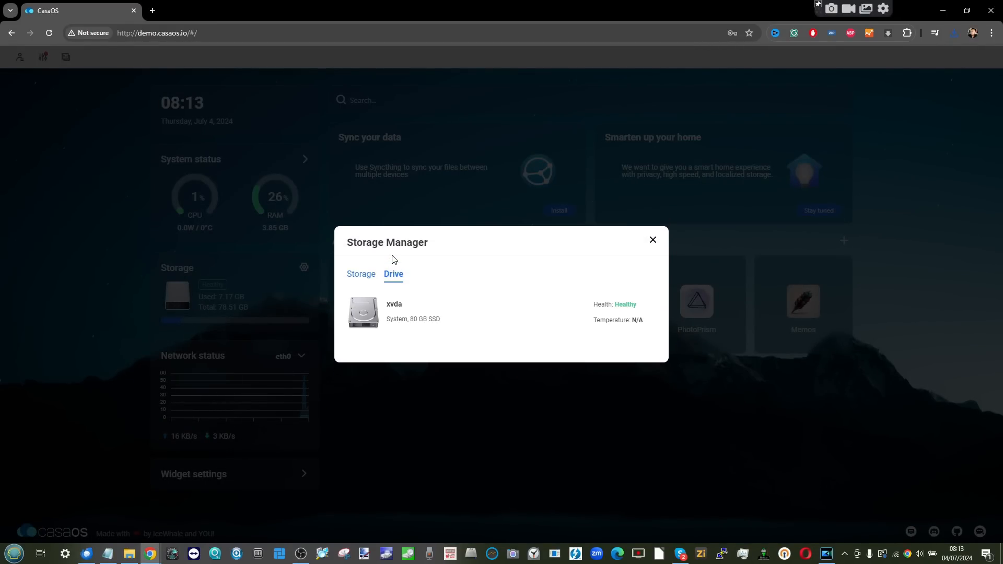
{"action": "left_click", "coordinate": [360, 273]}
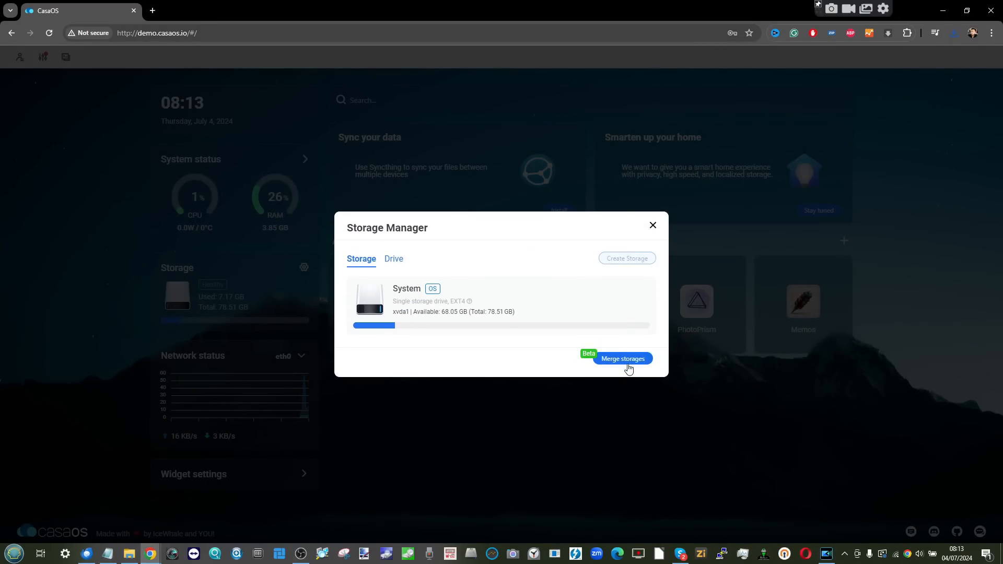
{"action": "left_click", "coordinate": [621, 358]}
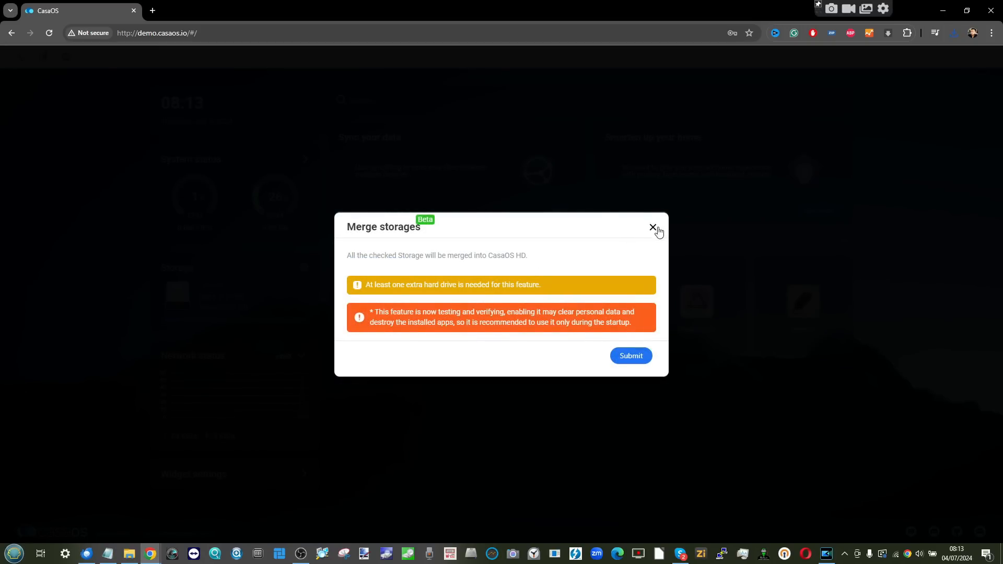
{"action": "left_click", "coordinate": [651, 227]}
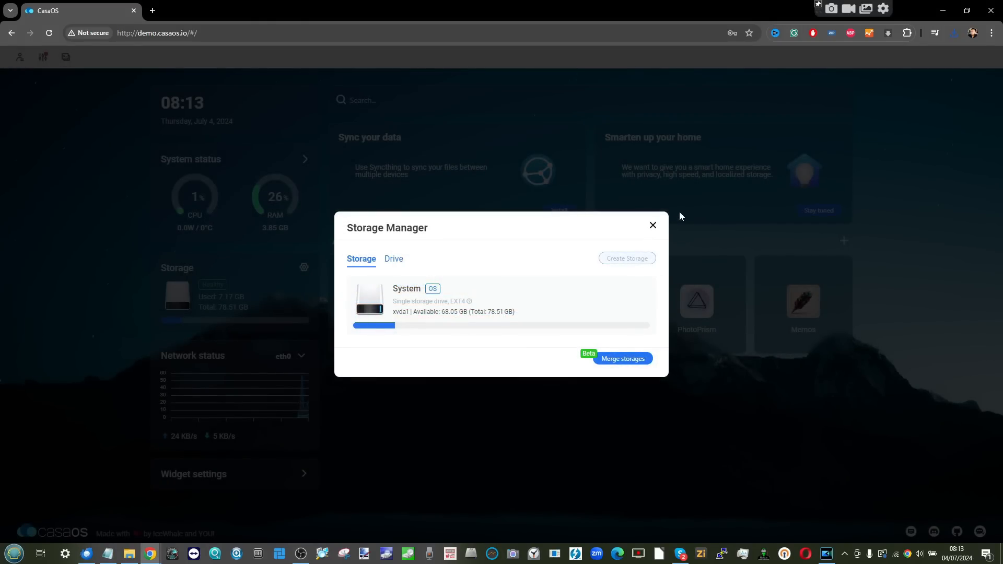
{"action": "left_click", "coordinate": [652, 225]}
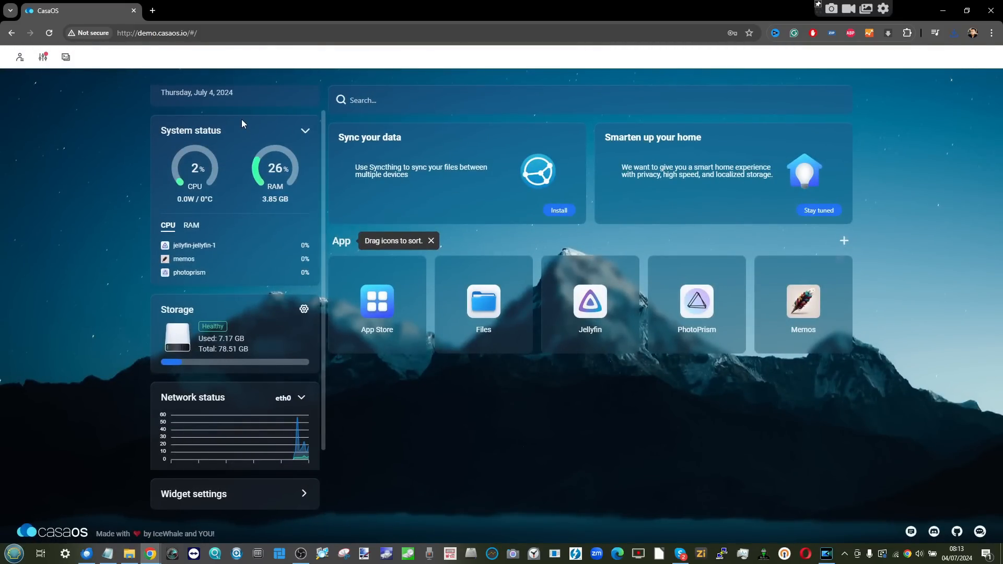
Review the CasaOS dashboard settings and bring up the terminal connection window
{"action": "left_click", "coordinate": [65, 57]}
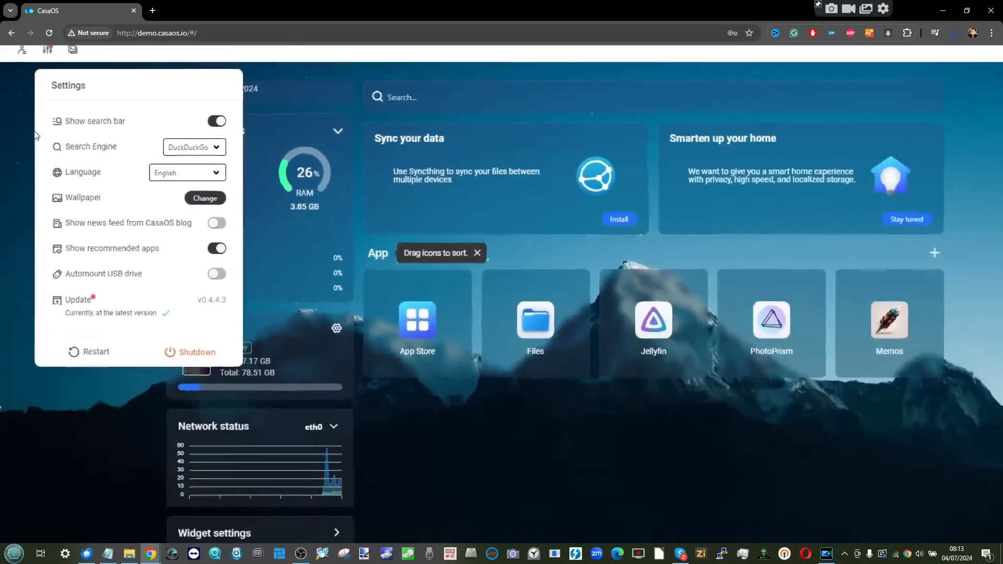
{"action": "left_click", "coordinate": [44, 71]}
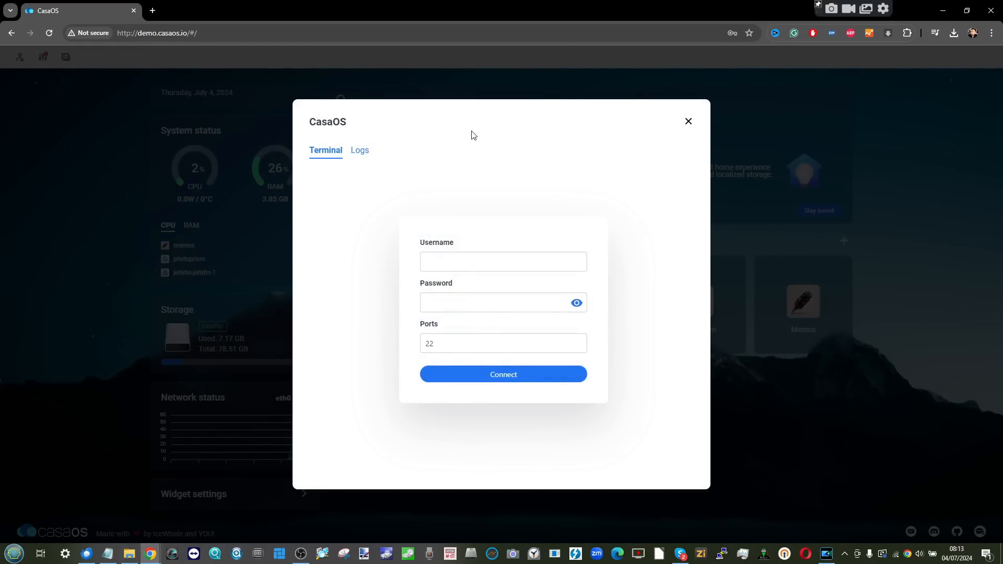
Connect to the terminal as user 'casaos' and dismiss Chrome's breached-password warning
{"action": "type", "text": "casaos"}
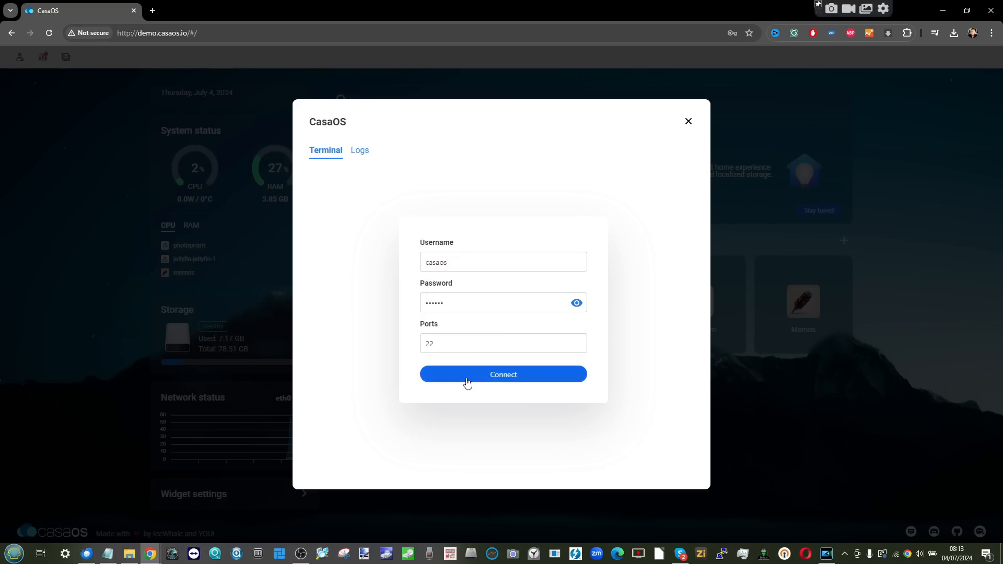
{"action": "left_click", "coordinate": [503, 374]}
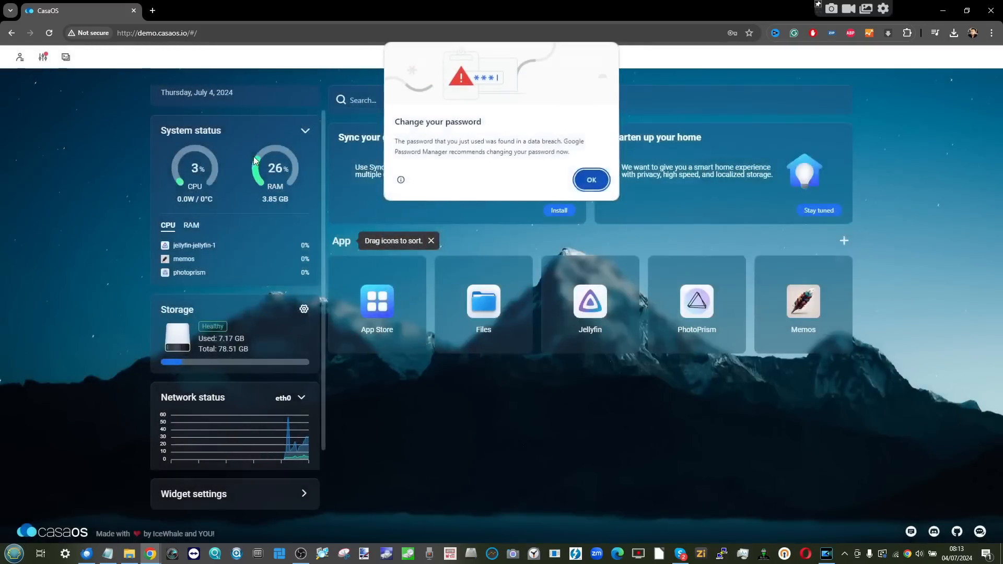
{"action": "left_click", "coordinate": [589, 179]}
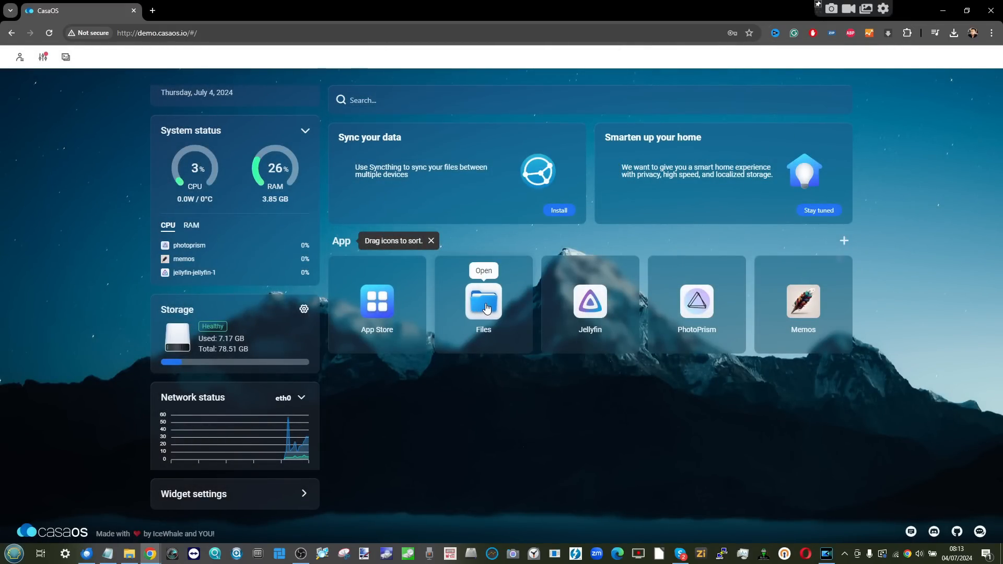
In Files, start connecting network storage at 192.168, then close the form without adding it
{"action": "left_click", "coordinate": [484, 301]}
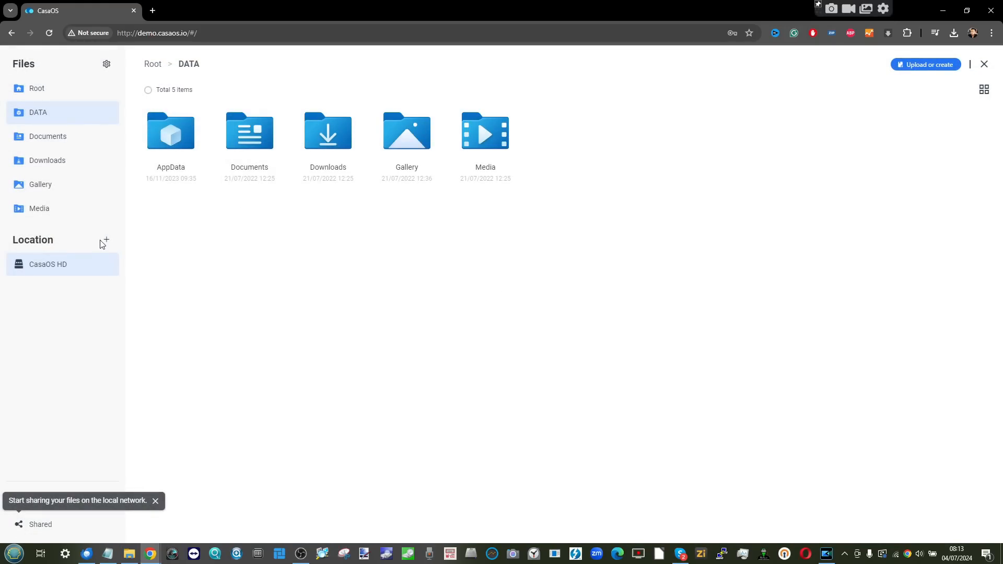
{"action": "left_click", "coordinate": [101, 240]}
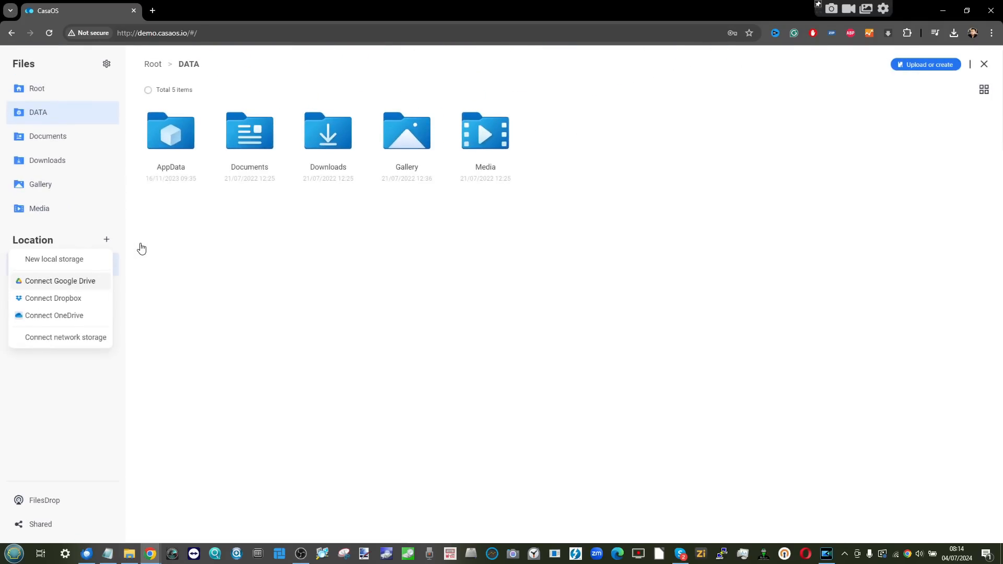
{"action": "left_click", "coordinate": [64, 337]}
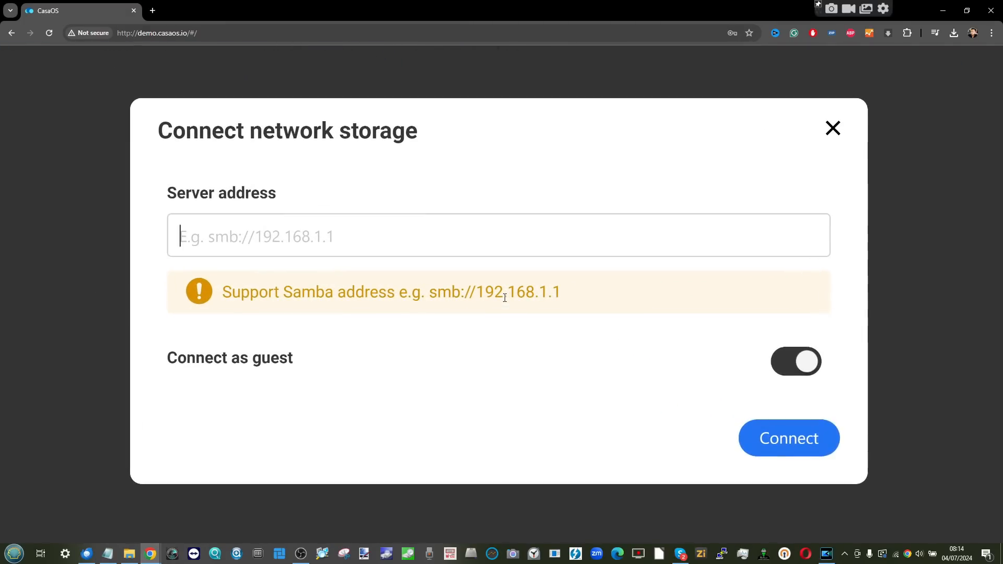
{"action": "type", "text": "192.168.1.22"}
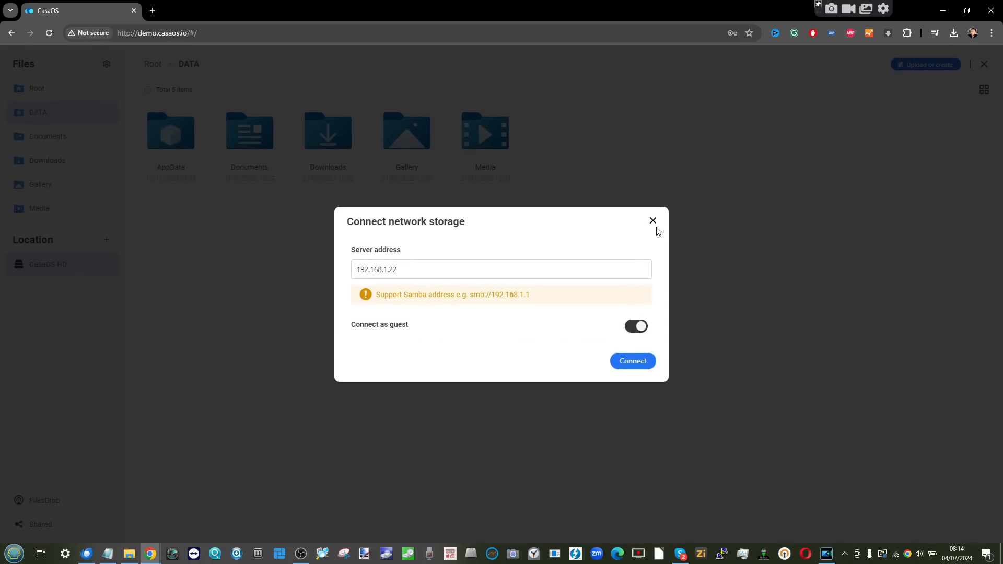
{"action": "left_click", "coordinate": [653, 220]}
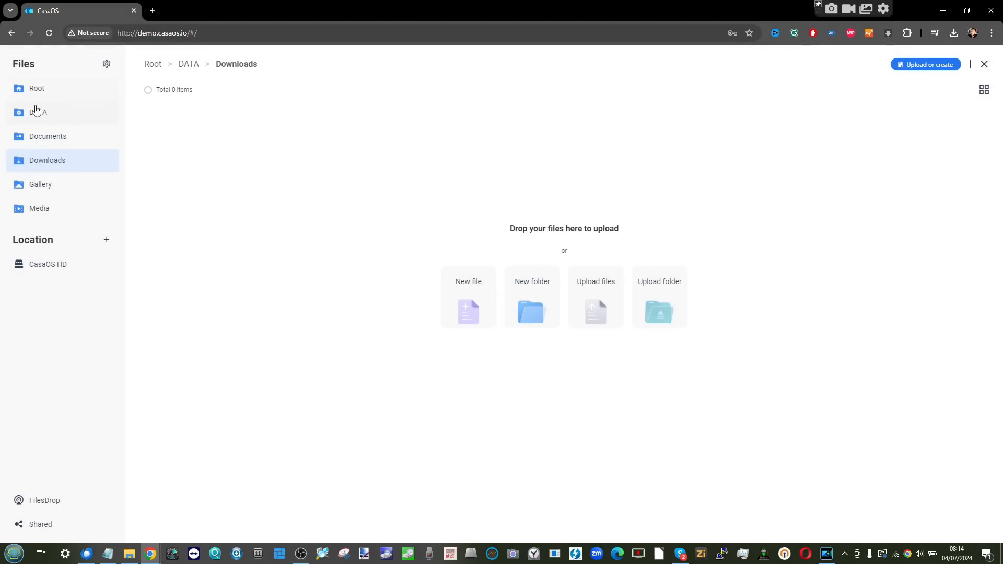
Browse the Gallery folder's photo thumbnails and view one of the images
{"action": "left_click", "coordinate": [40, 184]}
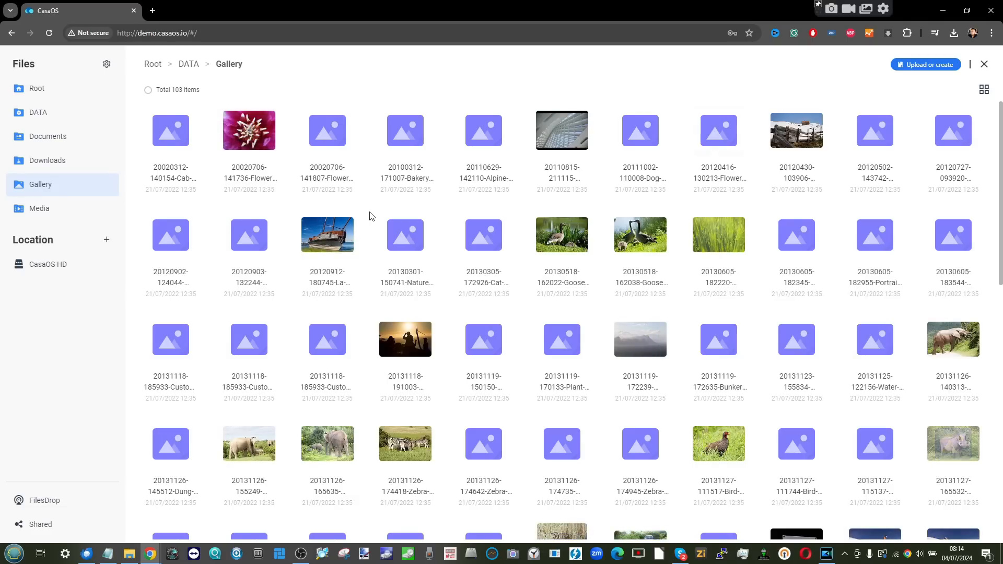
{"action": "scroll", "scroll_direction": "down", "scroll_amount": 3}
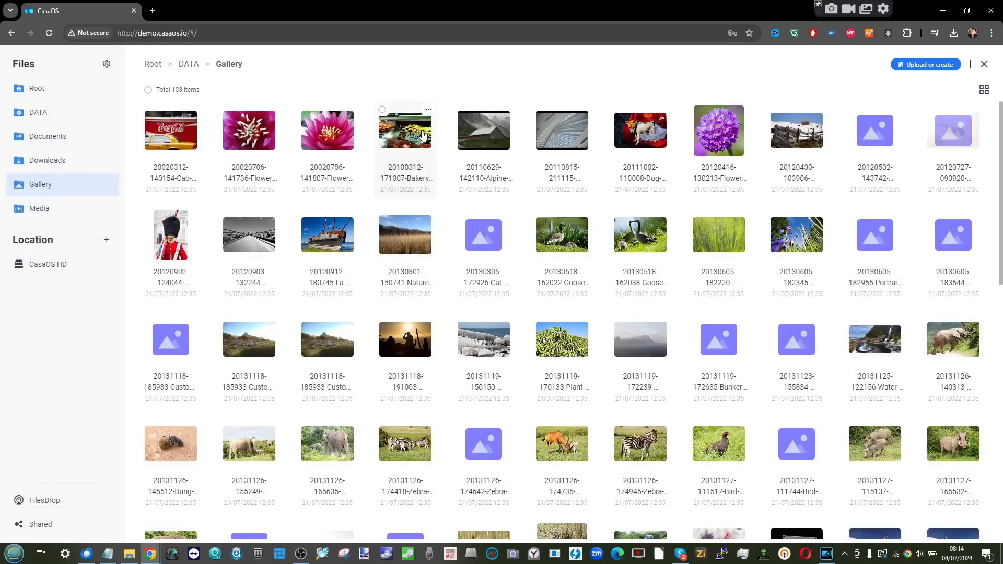
{"action": "left_click", "coordinate": [427, 109]}
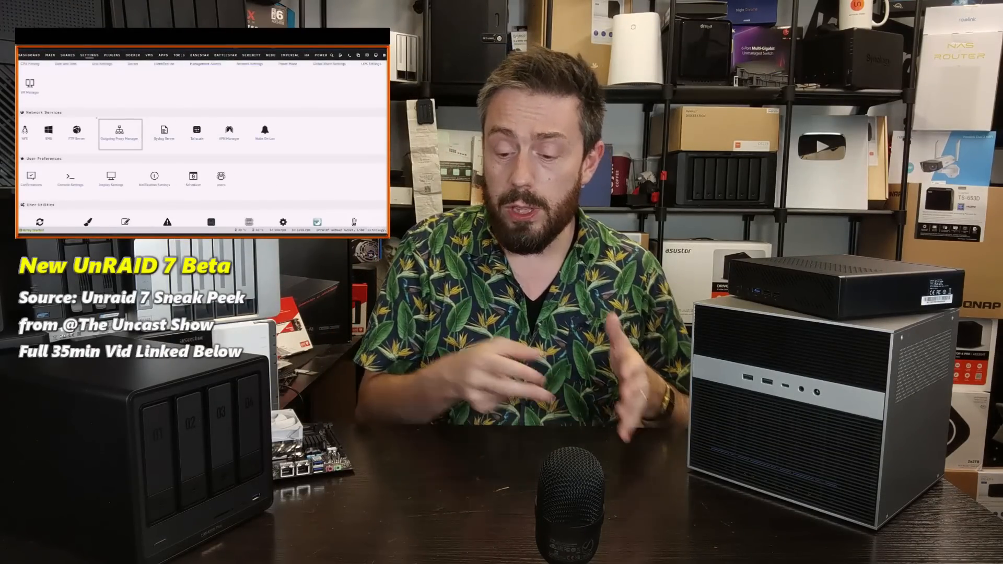
View Unraid's Outgoing Proxy Manager settings, then return to the dashboard
{"action": "left_click", "coordinate": [120, 131]}
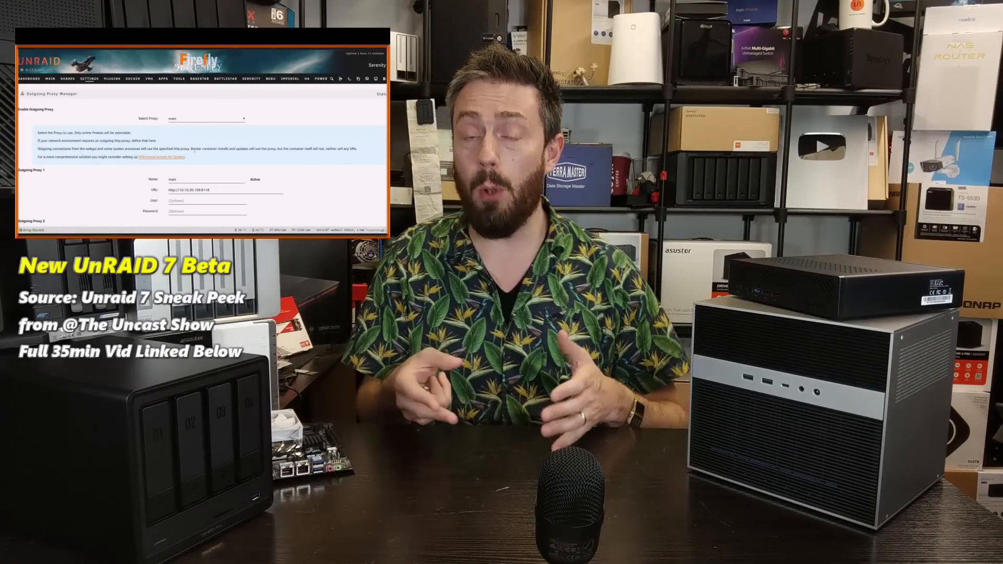
{"action": "scroll", "scroll_direction": "down", "scroll_amount": 3}
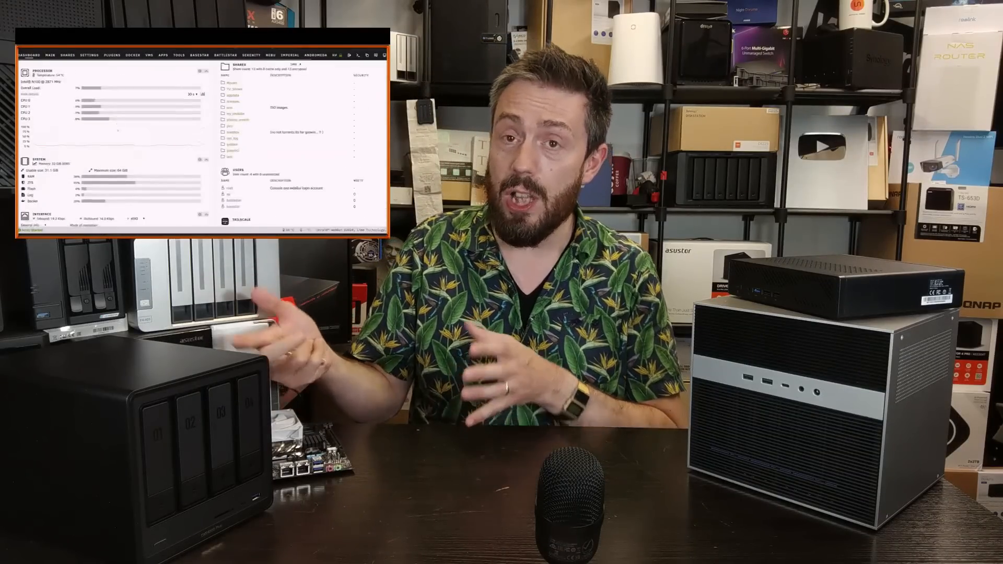
{"action": "left_click", "coordinate": [51, 54]}
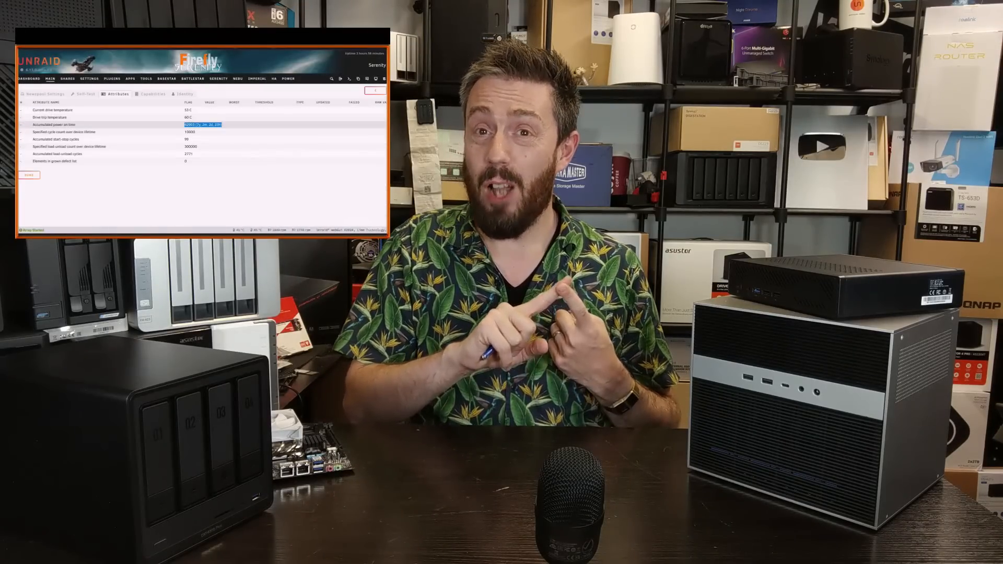
View the Main array and pool devices list, then go to the VMs section
{"action": "left_click", "coordinate": [50, 79]}
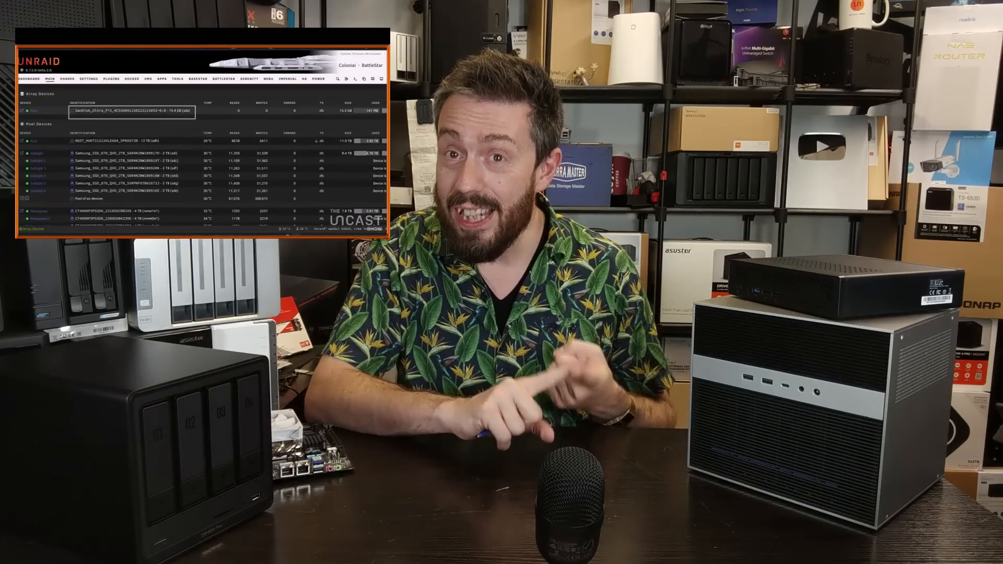
{"action": "left_click", "coordinate": [147, 79]}
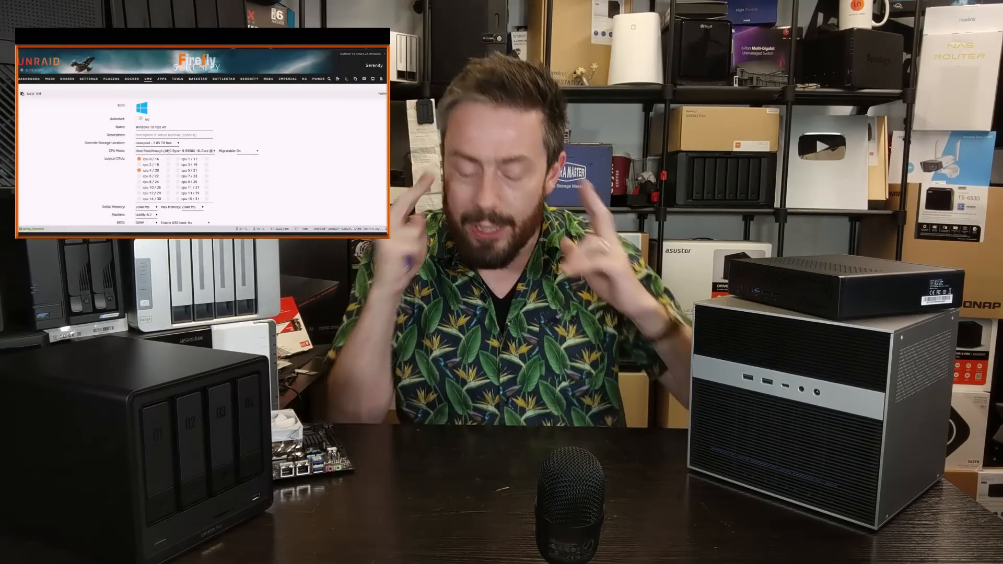
Browse the domains share, then show a virtual machine's actions menu in the VMs overview
{"action": "left_click", "coordinate": [238, 151]}
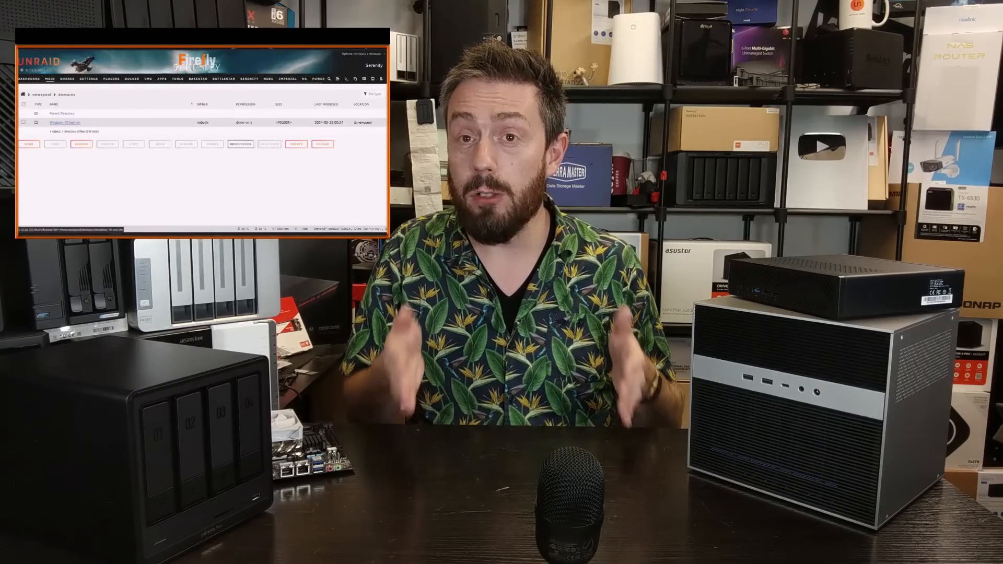
{"action": "left_click", "coordinate": [148, 78]}
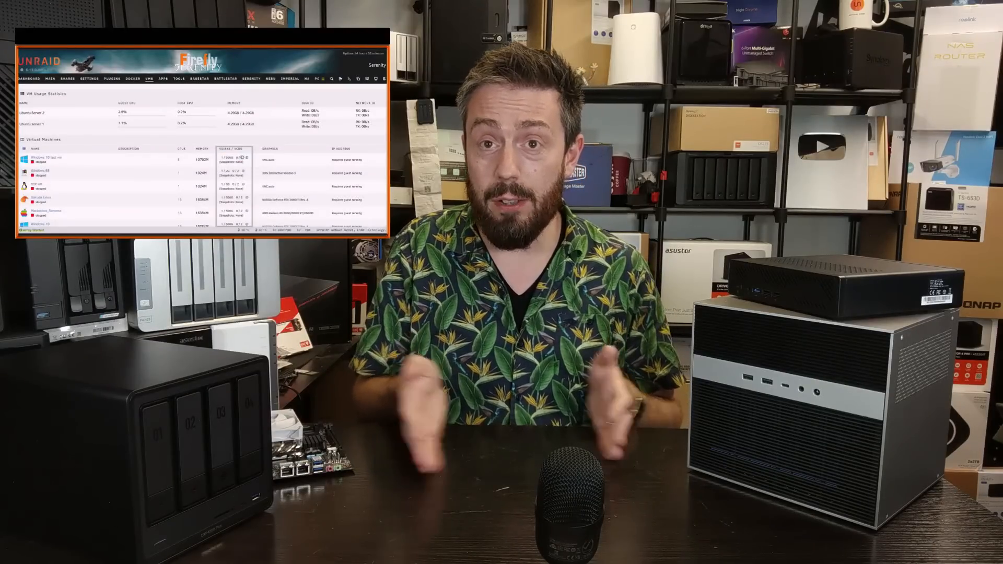
{"action": "left_click", "coordinate": [38, 131]}
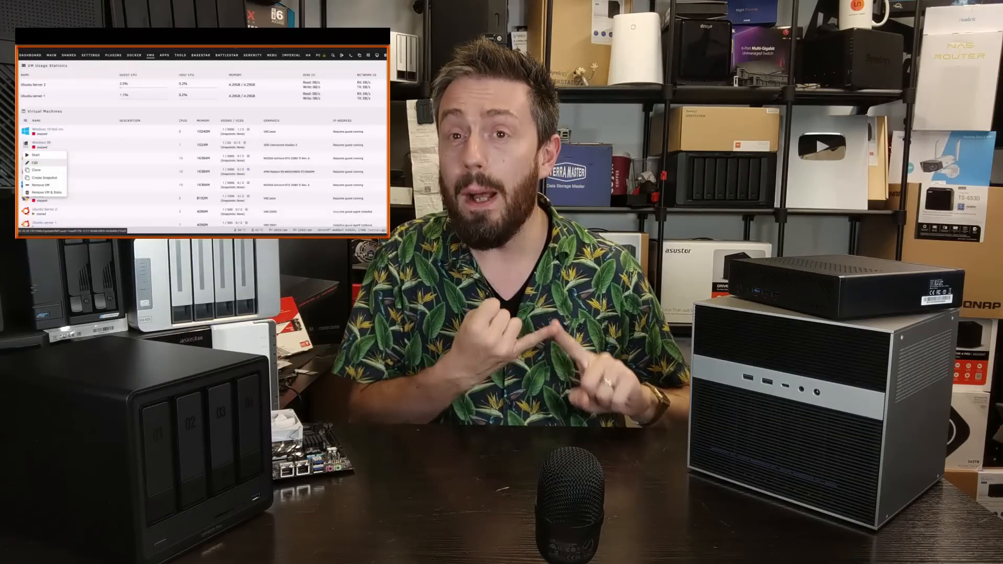
{"action": "left_click", "coordinate": [35, 162]}
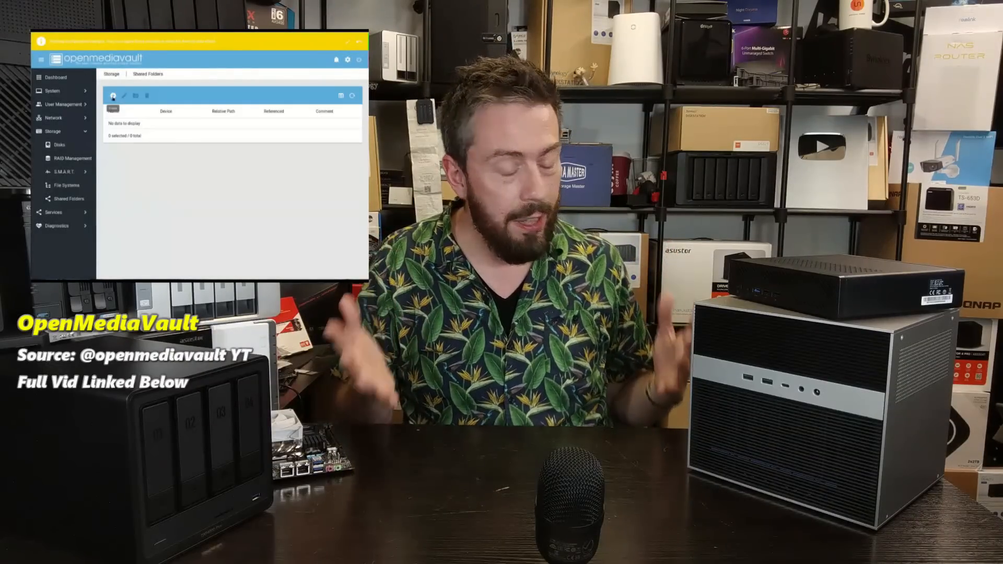
Go to OpenMediaVault's Storage section to begin creating a file system on a drive
{"action": "left_click", "coordinate": [67, 185]}
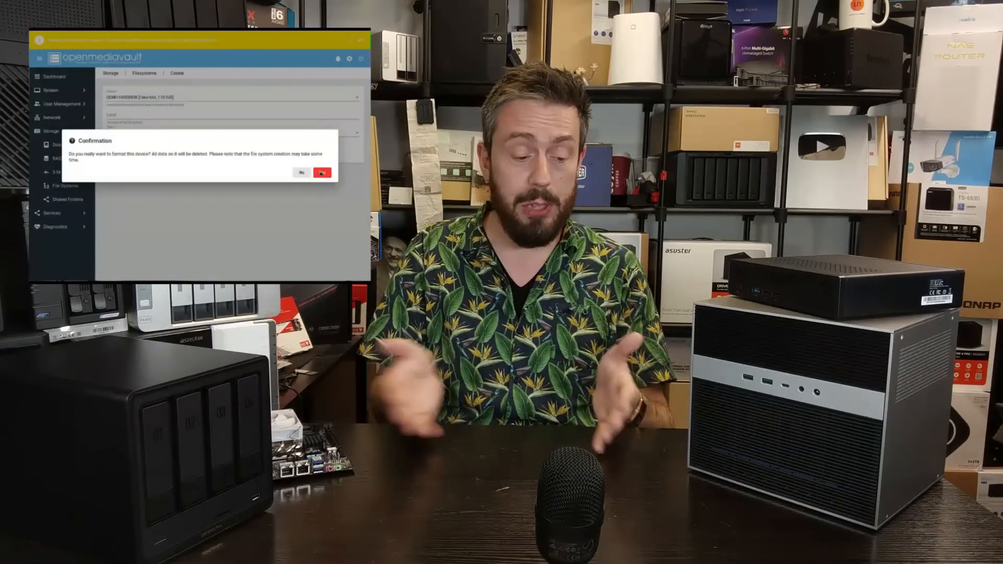
Dismiss the format warning and bring up a drive's S.M.A.R.T. device information
{"action": "left_click", "coordinate": [301, 173]}
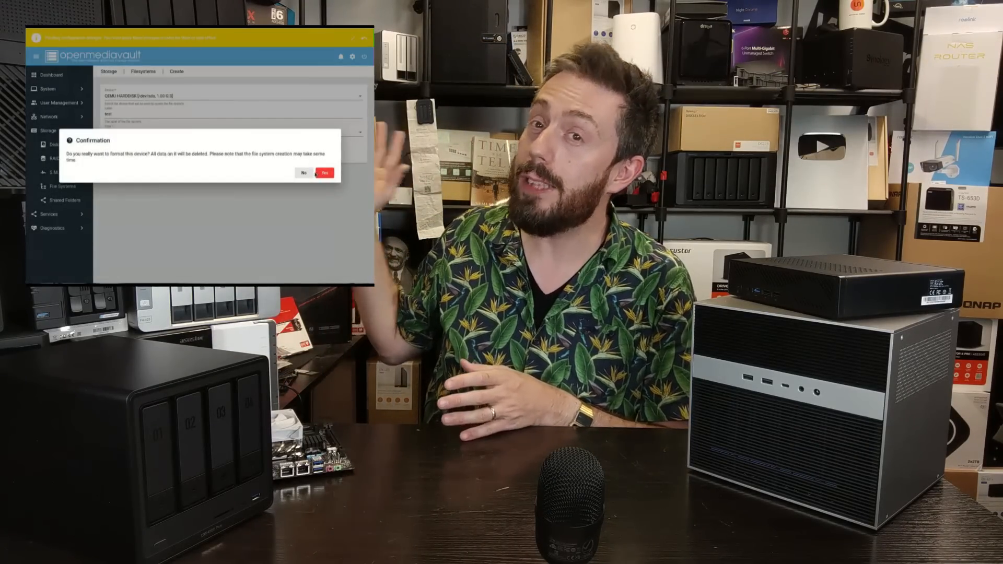
{"action": "left_click", "coordinate": [325, 173]}
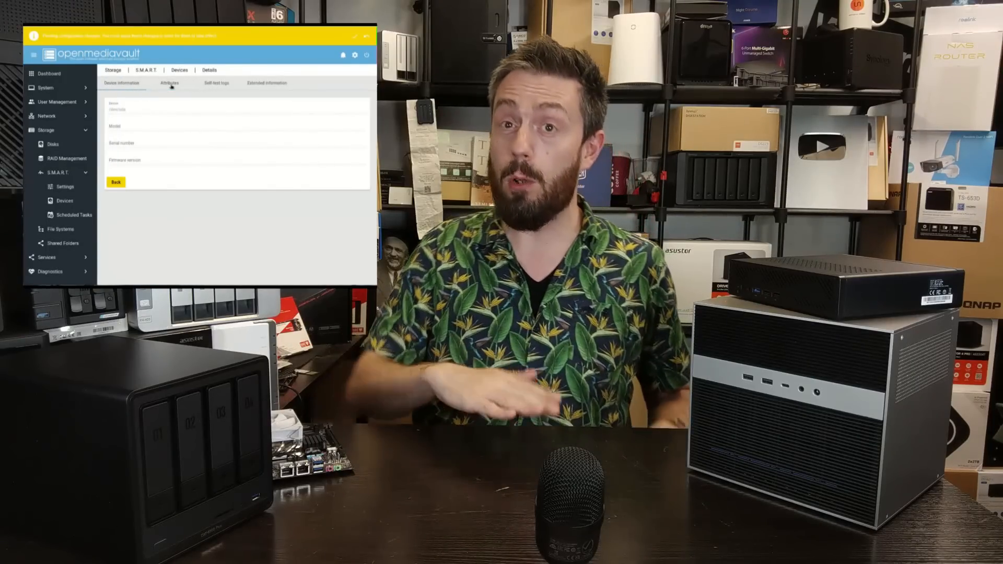
In RAID management, delete the existing Mirror array and confirm its removal
{"action": "left_click", "coordinate": [115, 182]}
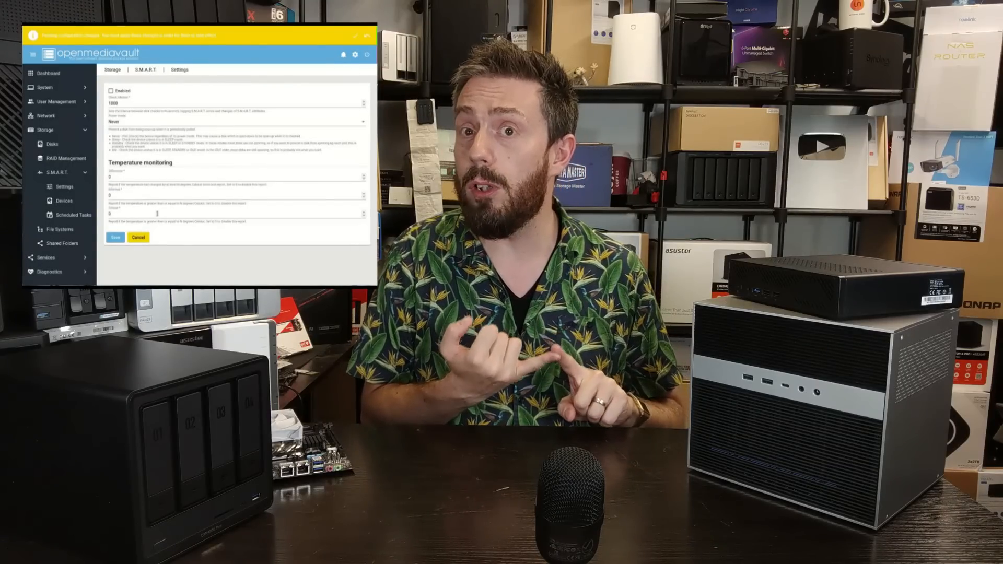
{"action": "left_click", "coordinate": [64, 157]}
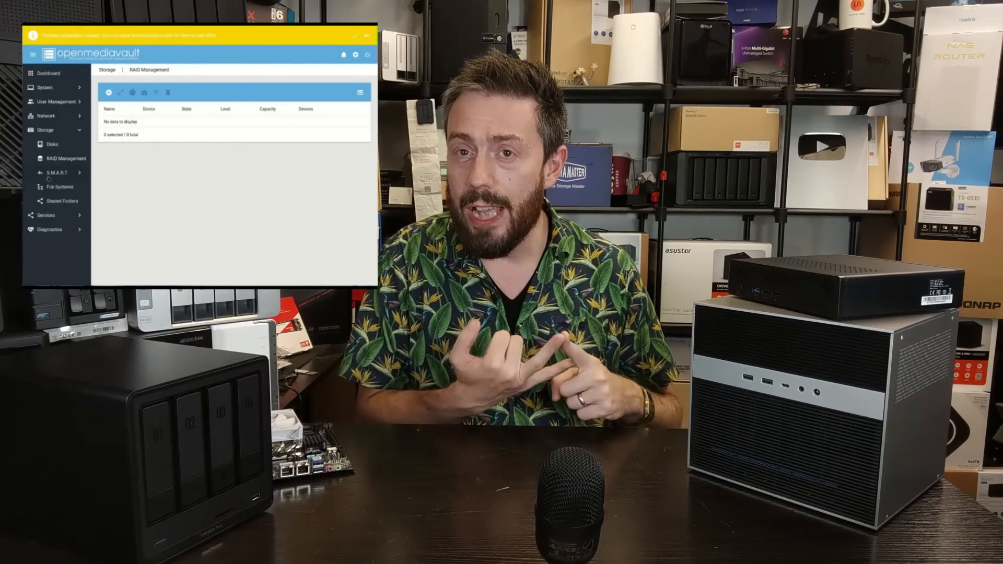
{"action": "left_click", "coordinate": [167, 92]}
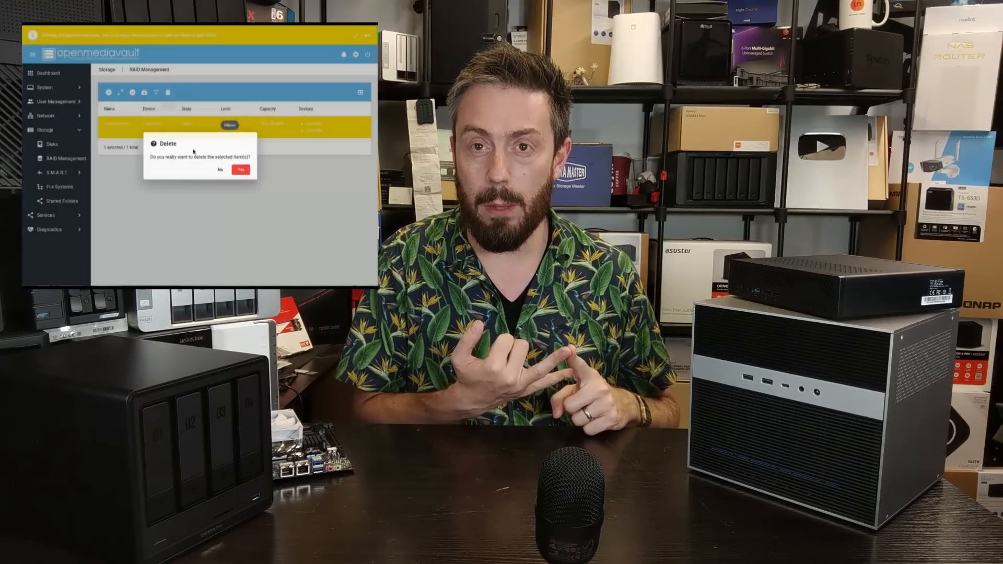
{"action": "left_click", "coordinate": [240, 171]}
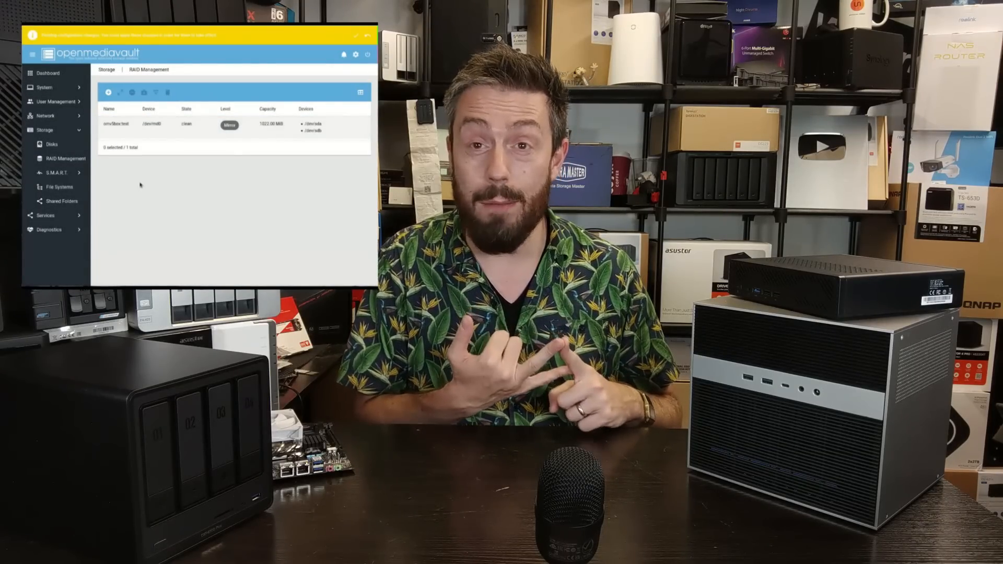
{"action": "left_click", "coordinate": [160, 125]}
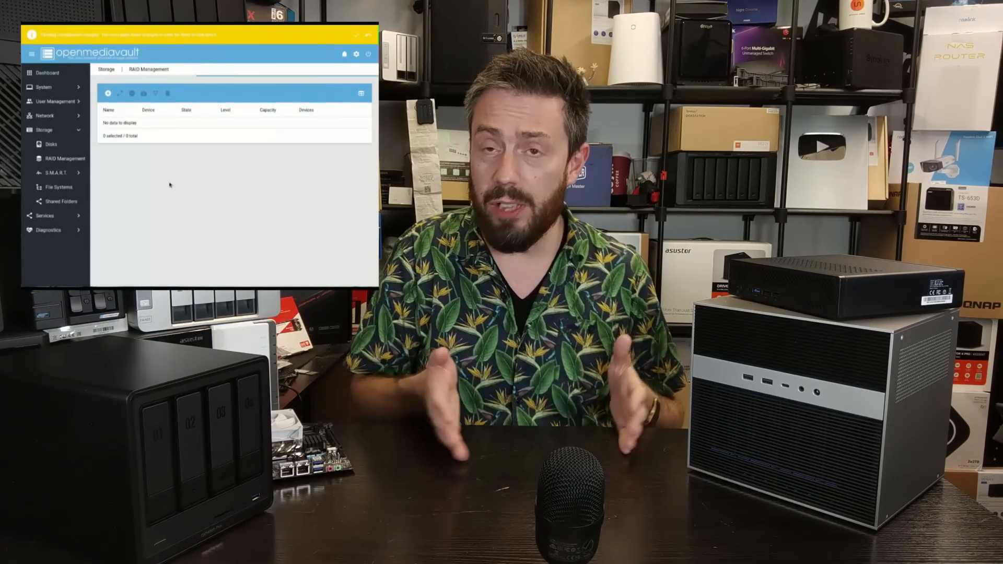
Start creating a new RAID array and choose its RAID level from the dropdown
{"action": "left_click", "coordinate": [108, 94]}
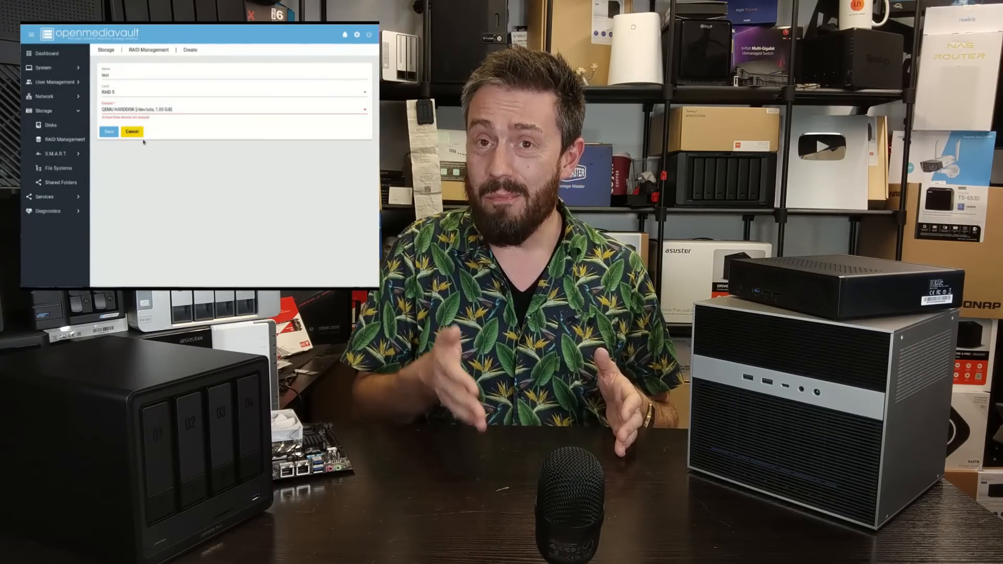
{"action": "left_click", "coordinate": [233, 91]}
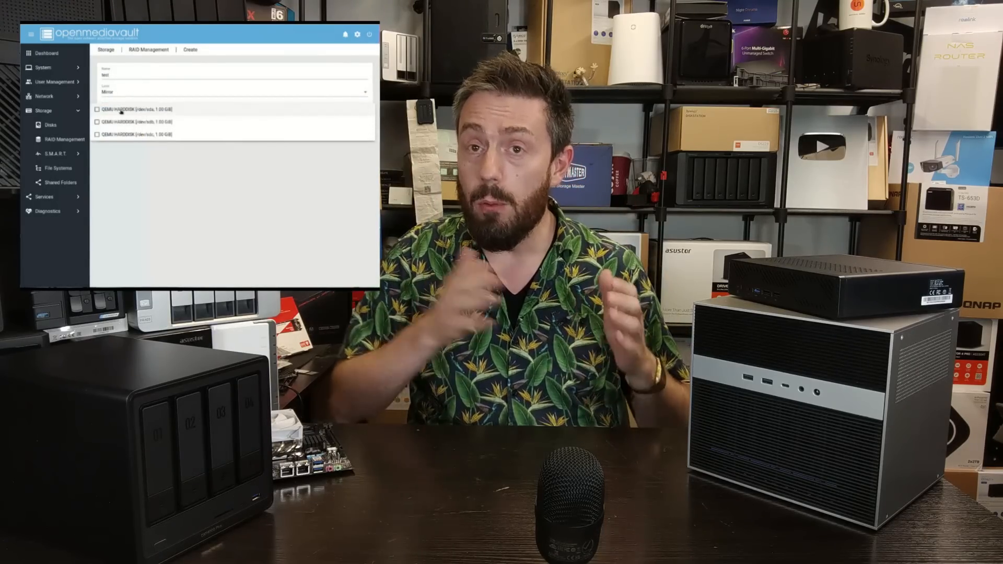
{"action": "left_click", "coordinate": [362, 91]}
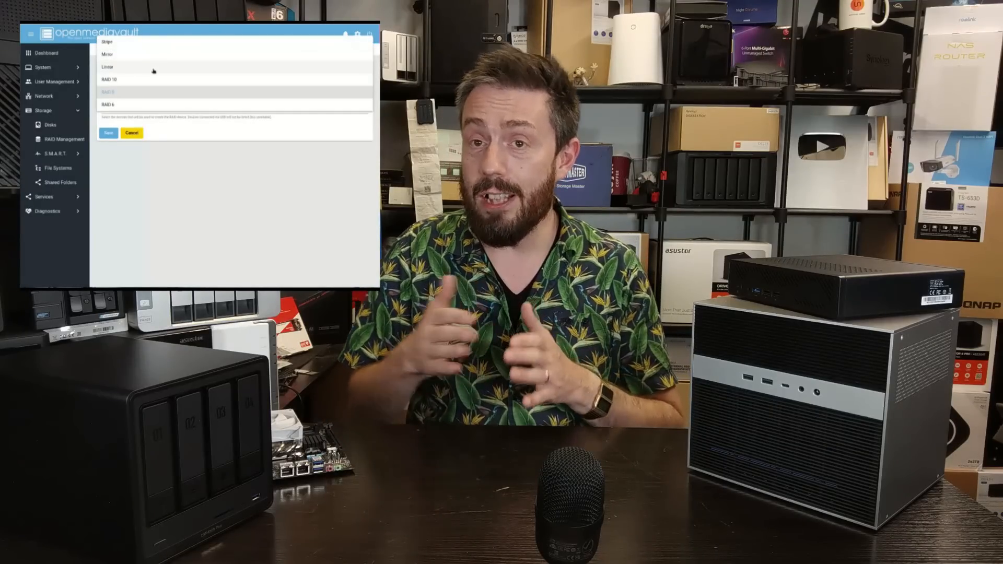
{"action": "left_click", "coordinate": [132, 132]}
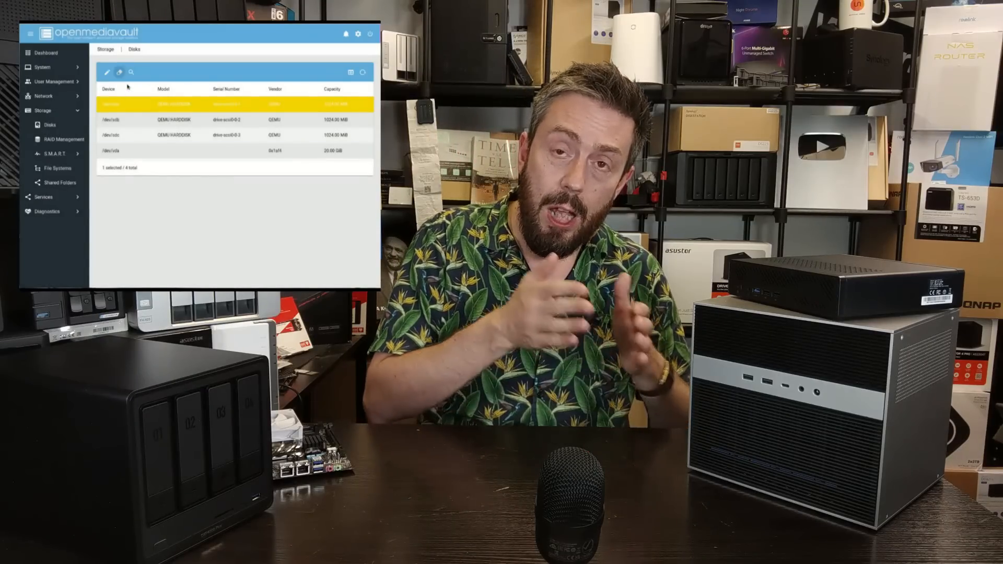
Wipe disk /dev/sda, choosing a wipe method and confirming the data-loss warning
{"action": "left_click", "coordinate": [119, 72]}
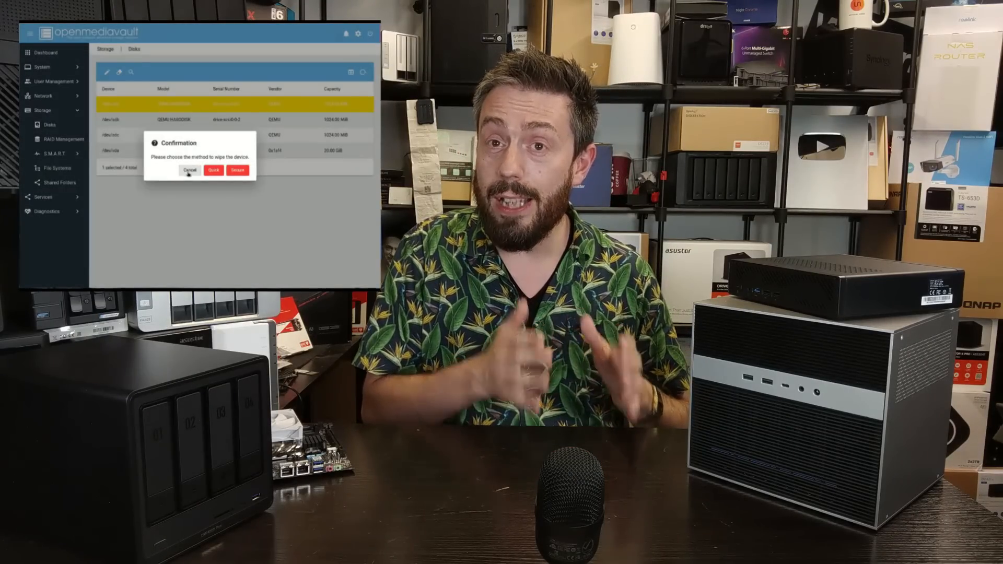
{"action": "left_click", "coordinate": [213, 170]}
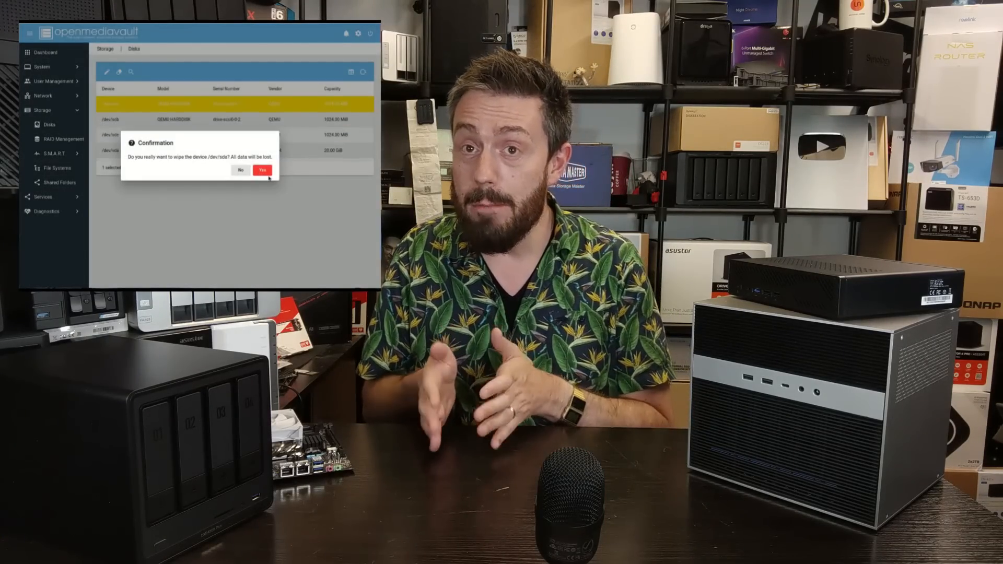
{"action": "left_click", "coordinate": [262, 170]}
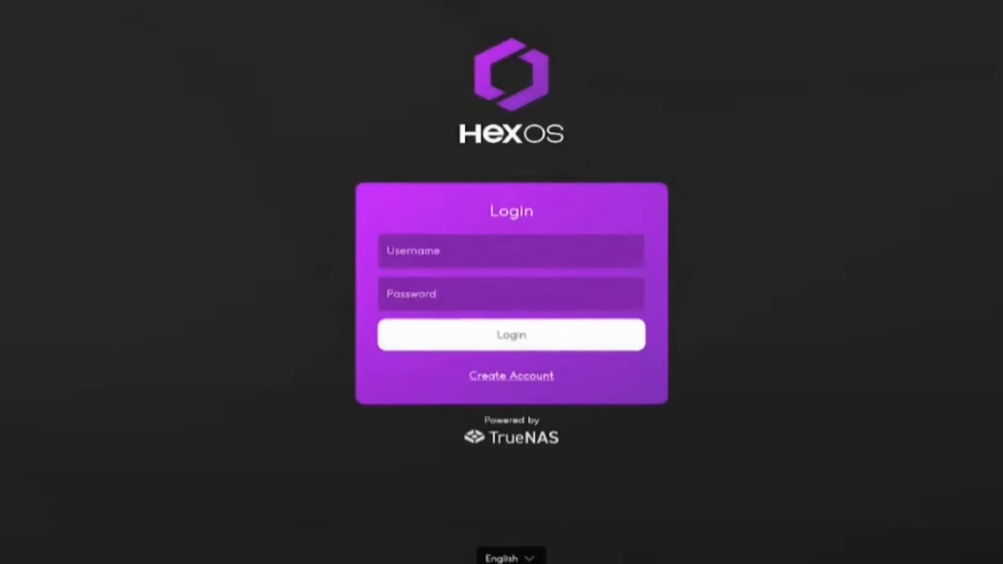
Log in to HexOS and reach the recommended SSD and HDD storage pools setup
{"action": "left_click", "coordinate": [510, 333]}
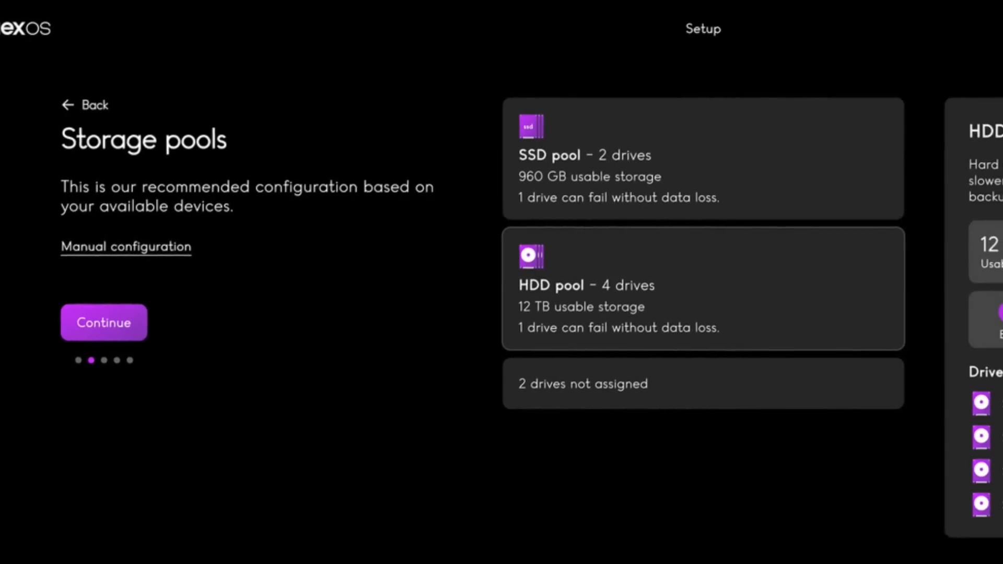